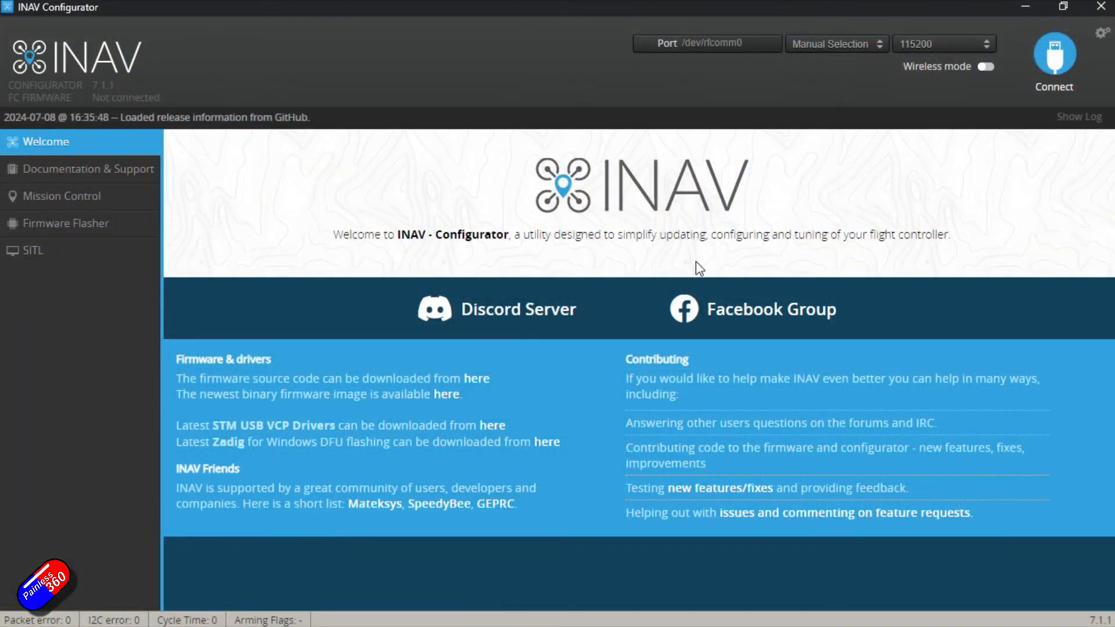
Connect to the flight controller on serial port COM5.
{"action": "left_click", "coordinate": [835, 43]}
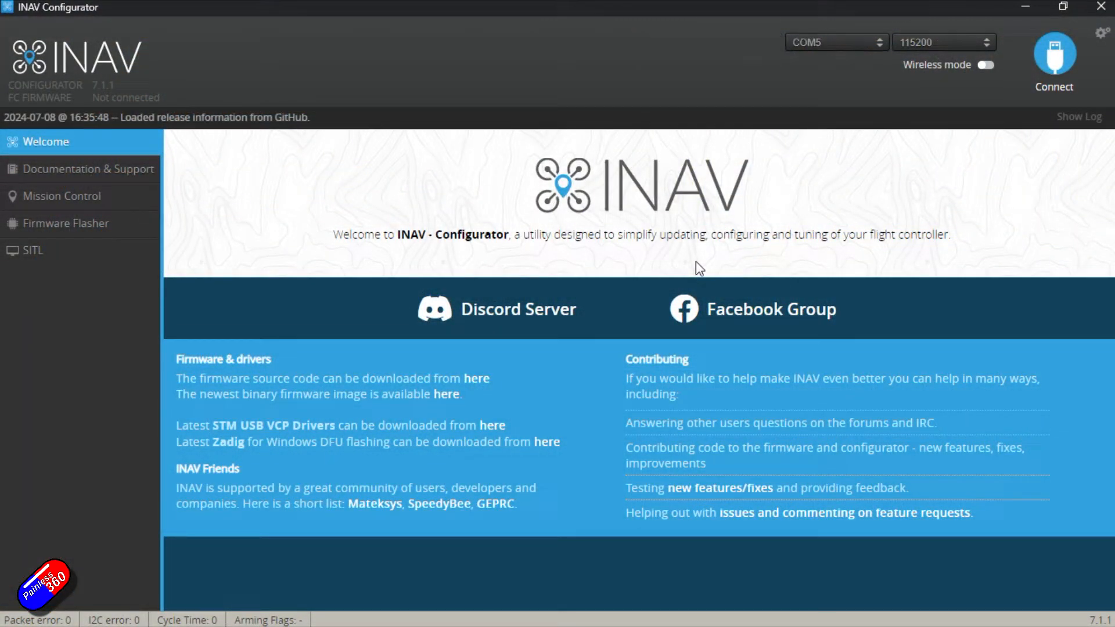
{"action": "mouse_move", "coordinate": [1060, 63]}
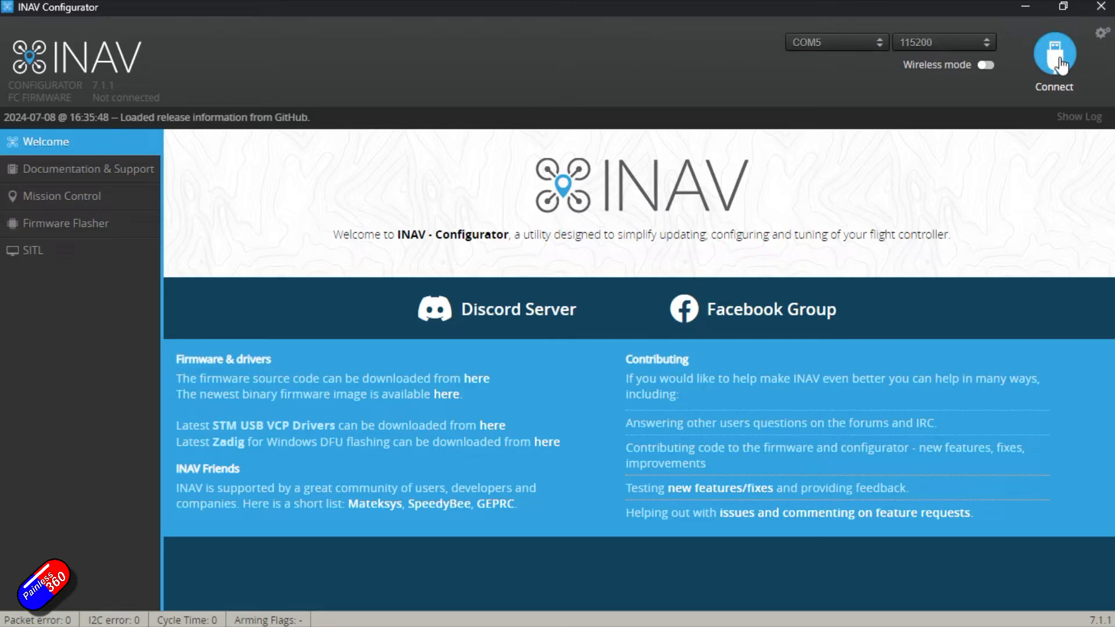
{"action": "left_click", "coordinate": [1055, 53]}
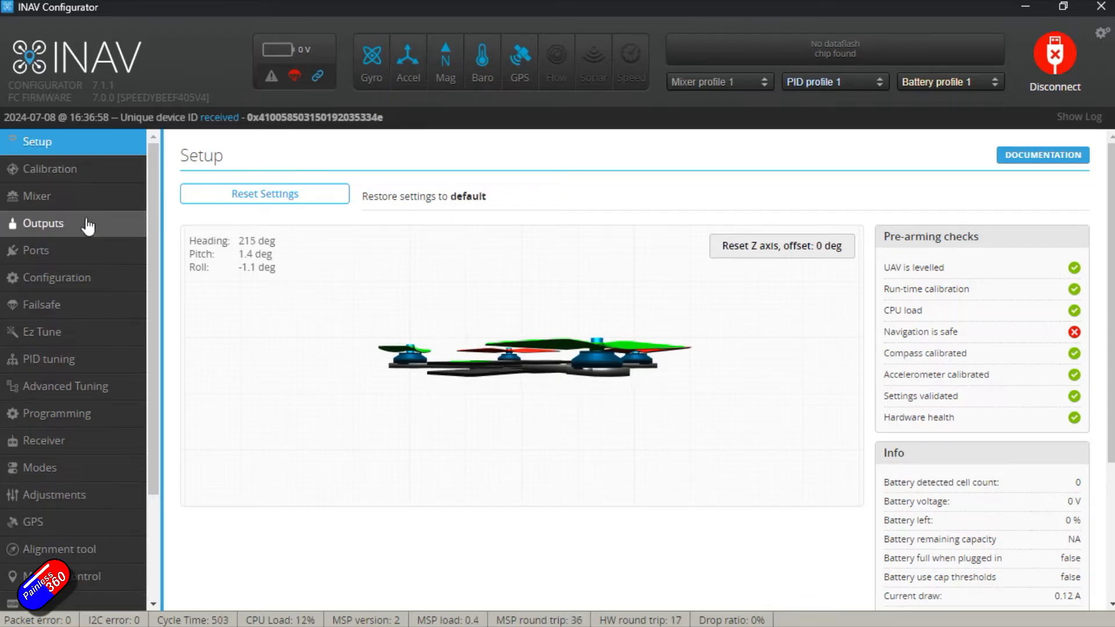
Show the Ports page with UART1's peripheral list expanded on MSP DisplayPort.
{"action": "left_click", "coordinate": [43, 223]}
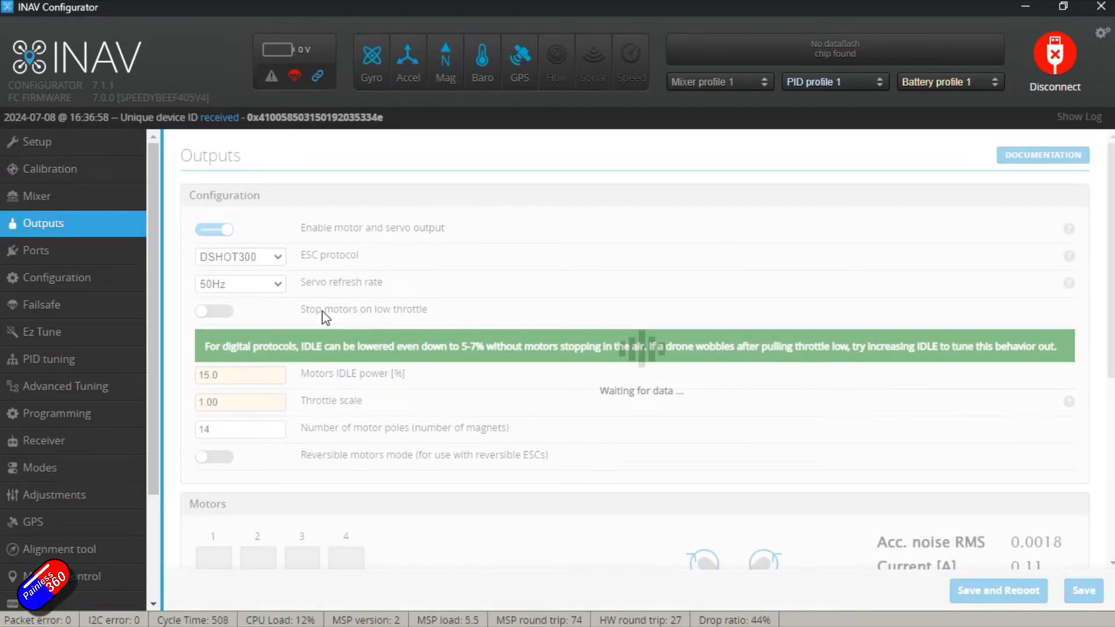
{"action": "left_click", "coordinate": [36, 251]}
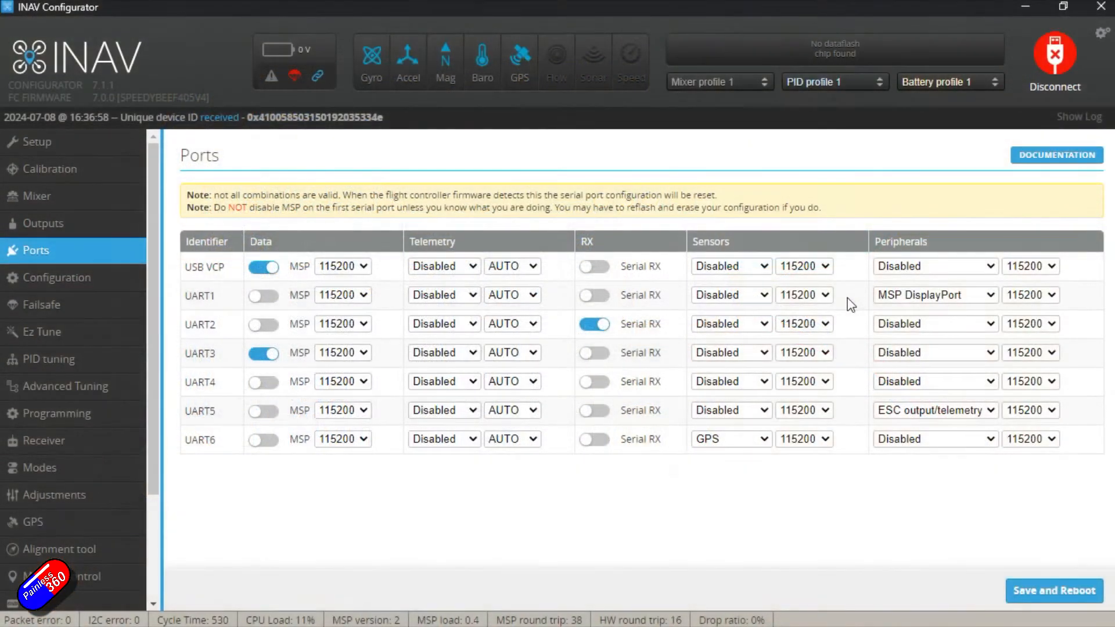
{"action": "left_click", "coordinate": [934, 294]}
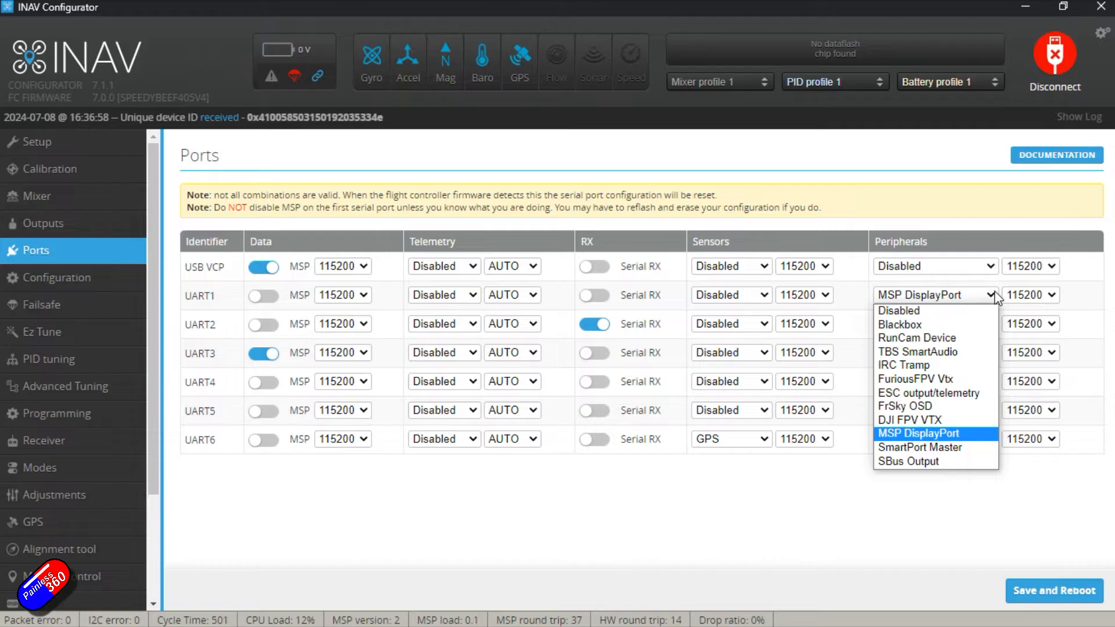
{"action": "mouse_move", "coordinate": [905, 407]}
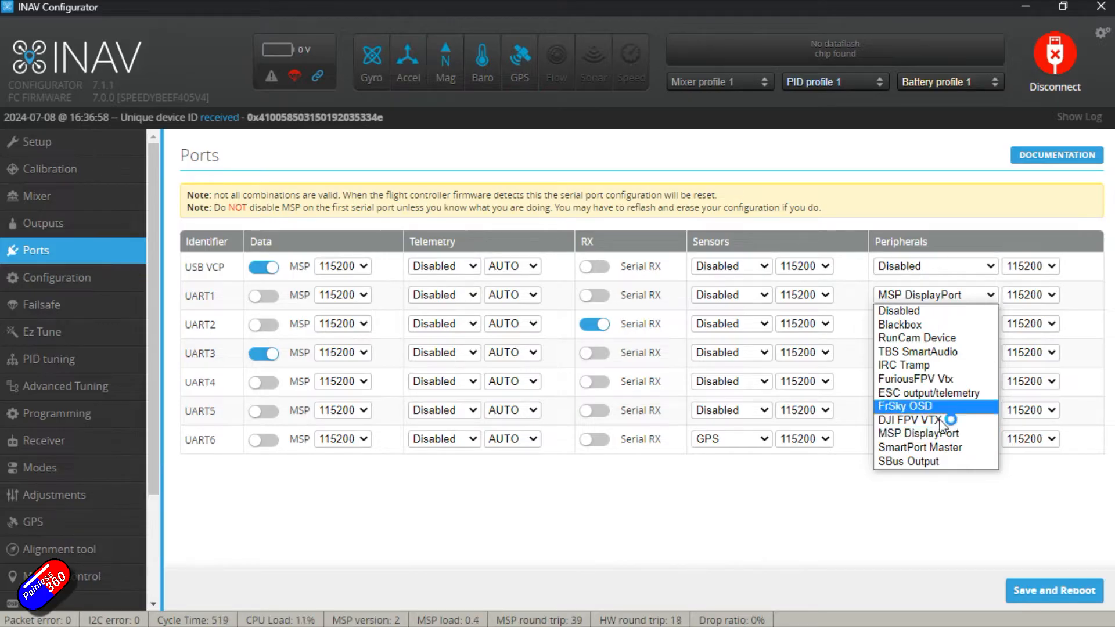
{"action": "mouse_move", "coordinate": [932, 434]}
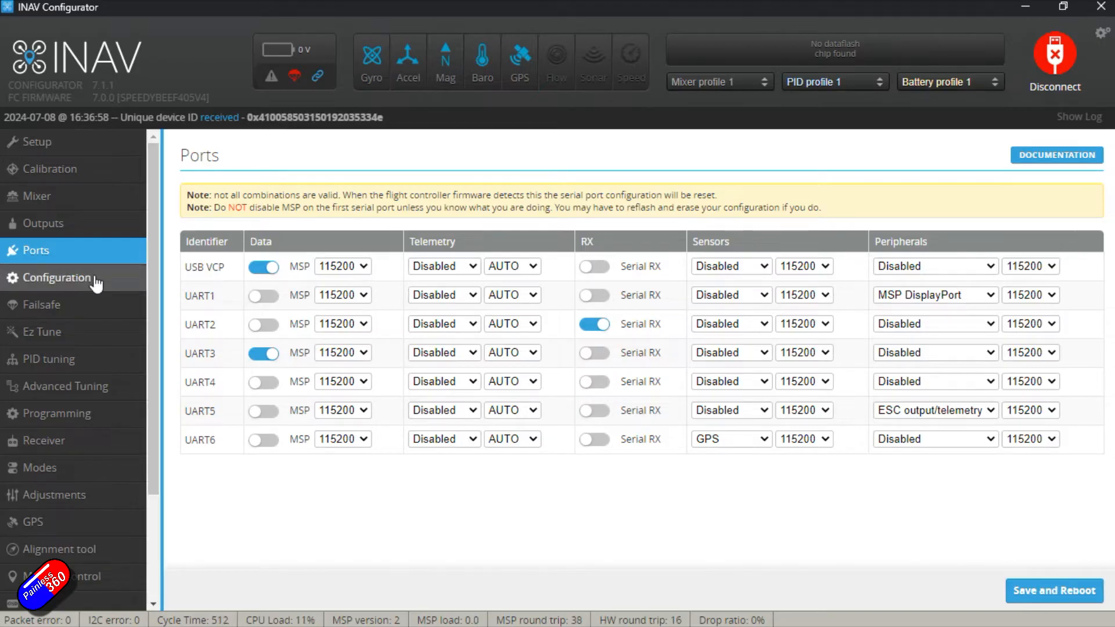
Verify the OSD feature toggle in Configuration, then show the OSD page with AVATAR video format.
{"action": "left_click", "coordinate": [57, 277]}
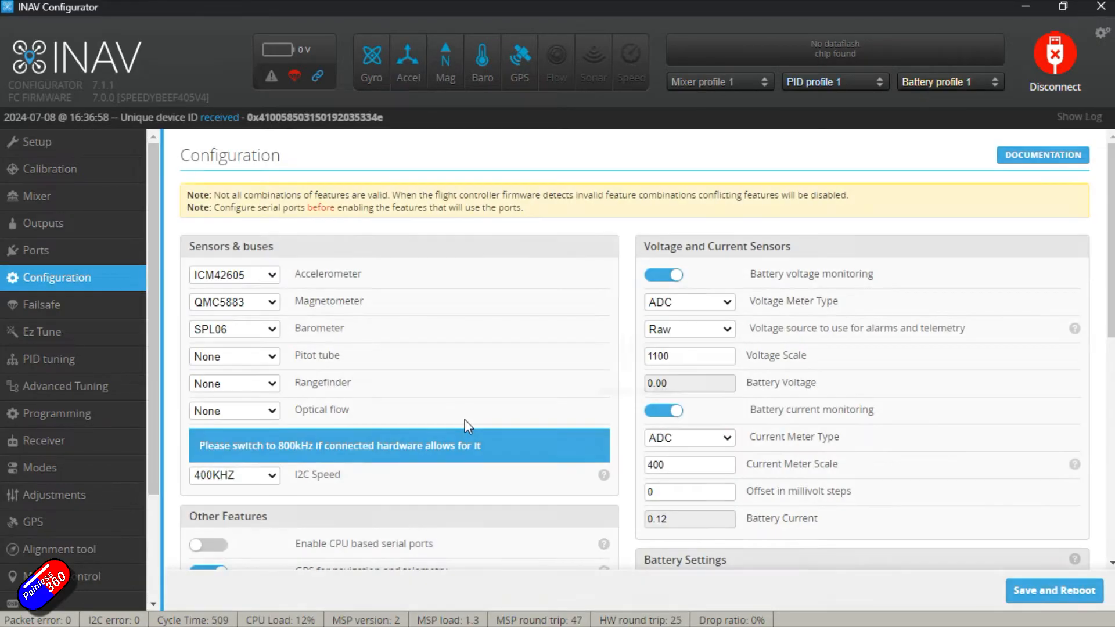
{"action": "scroll", "scroll_direction": "down", "scroll_amount": 3}
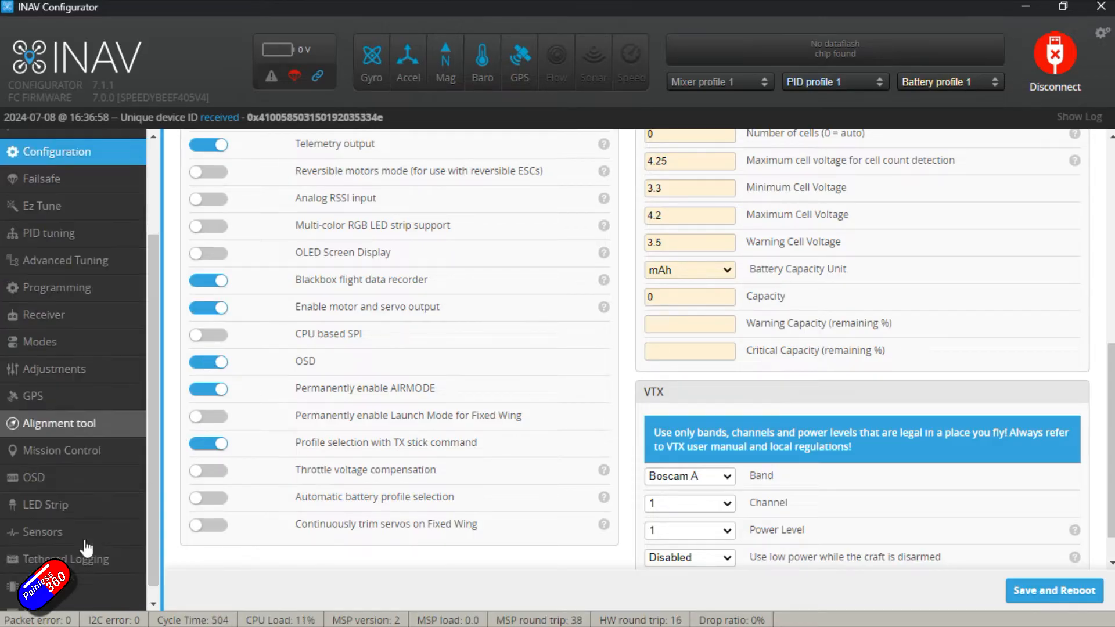
{"action": "left_click", "coordinate": [34, 478]}
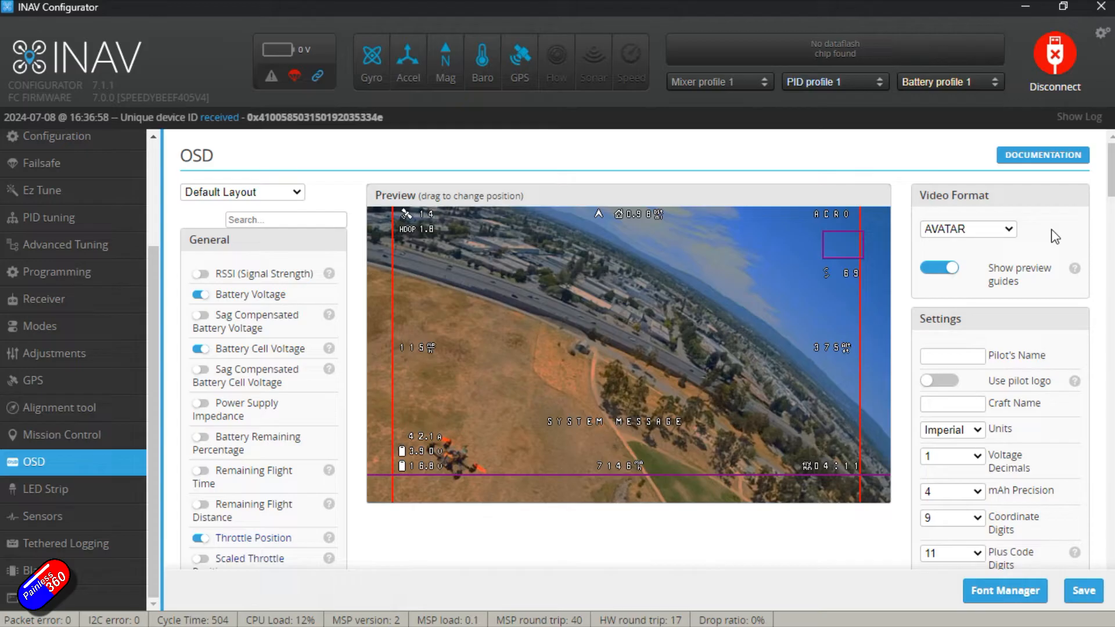
{"action": "left_click", "coordinate": [966, 229]}
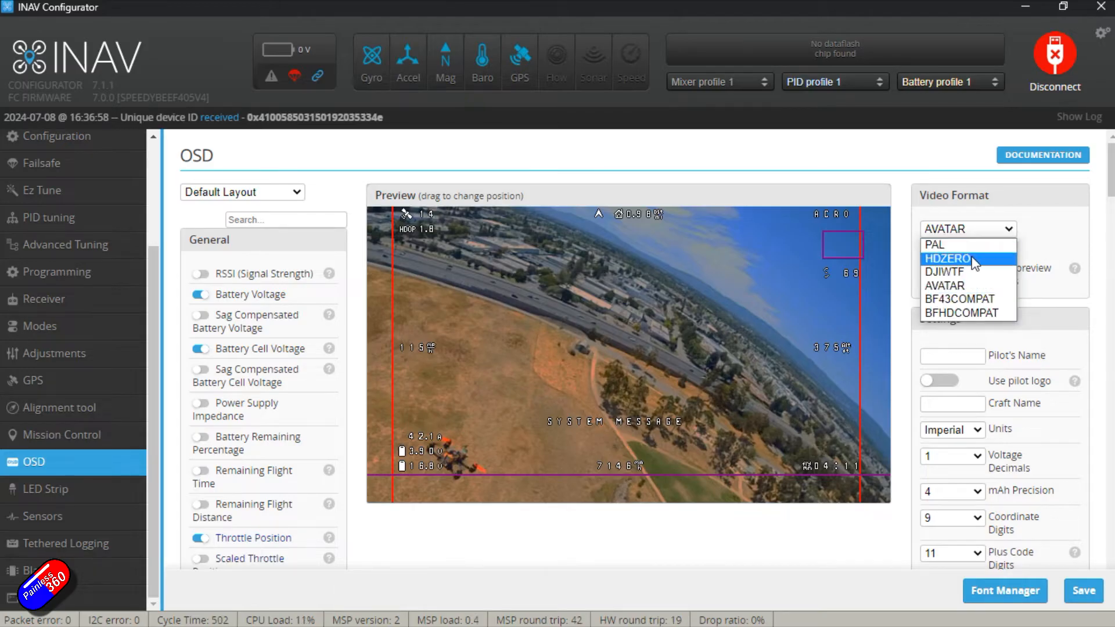
{"action": "mouse_move", "coordinate": [952, 272]}
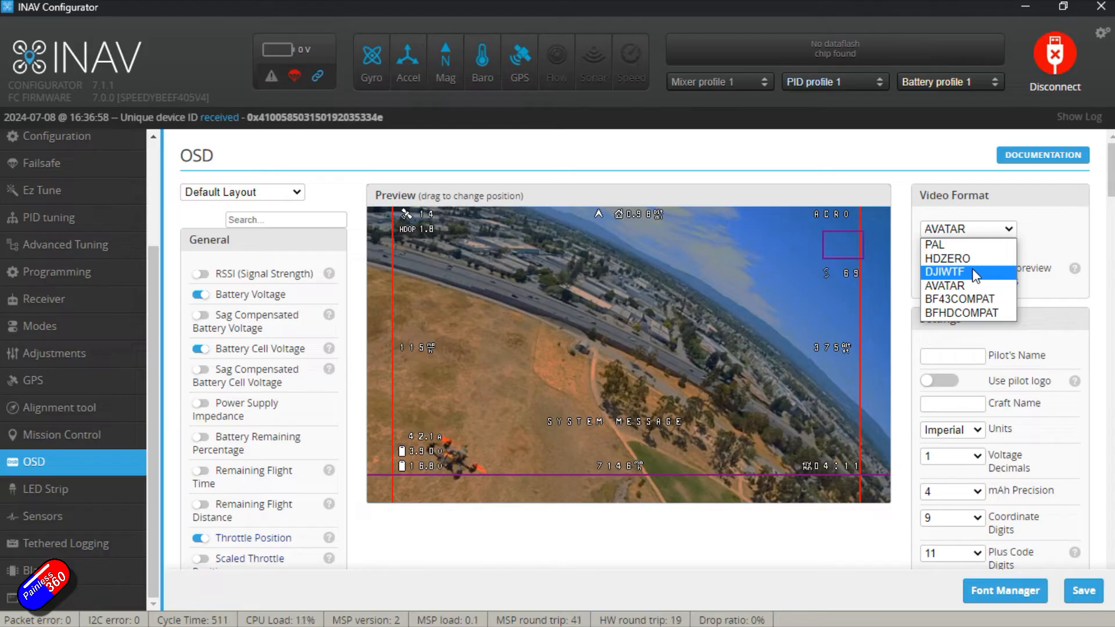
{"action": "mouse_move", "coordinate": [968, 286]}
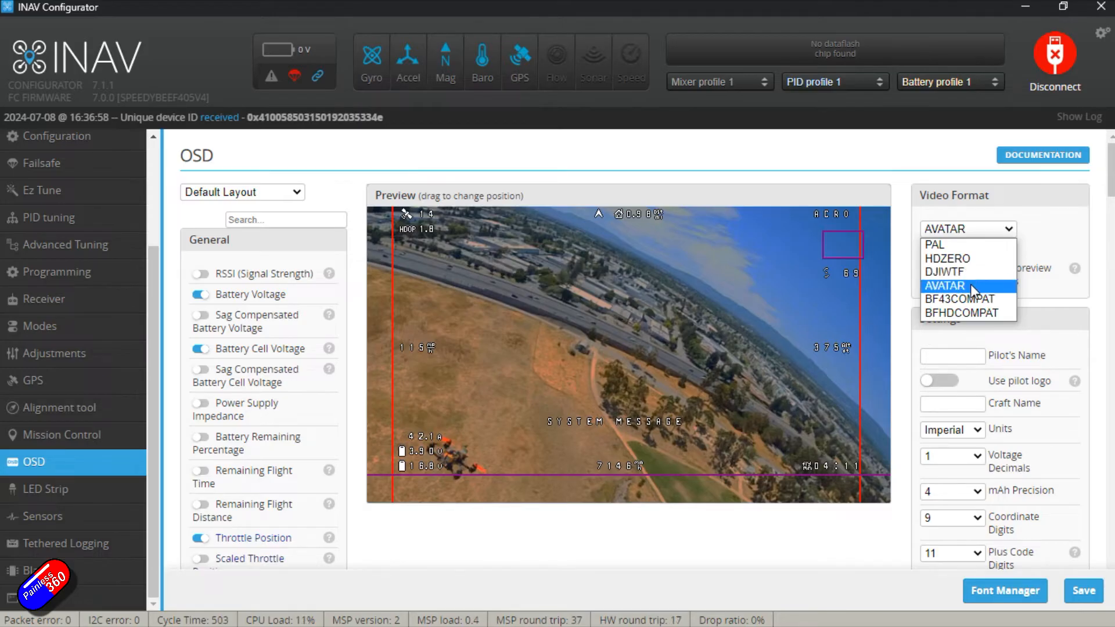
{"action": "mouse_move", "coordinate": [968, 299]}
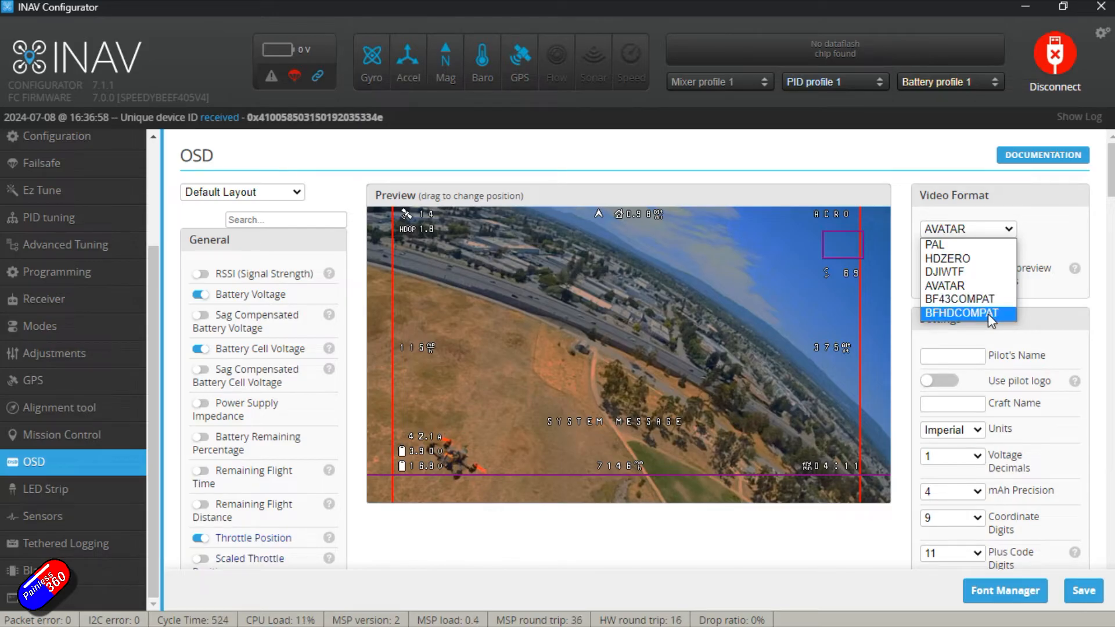
{"action": "mouse_move", "coordinate": [961, 299]}
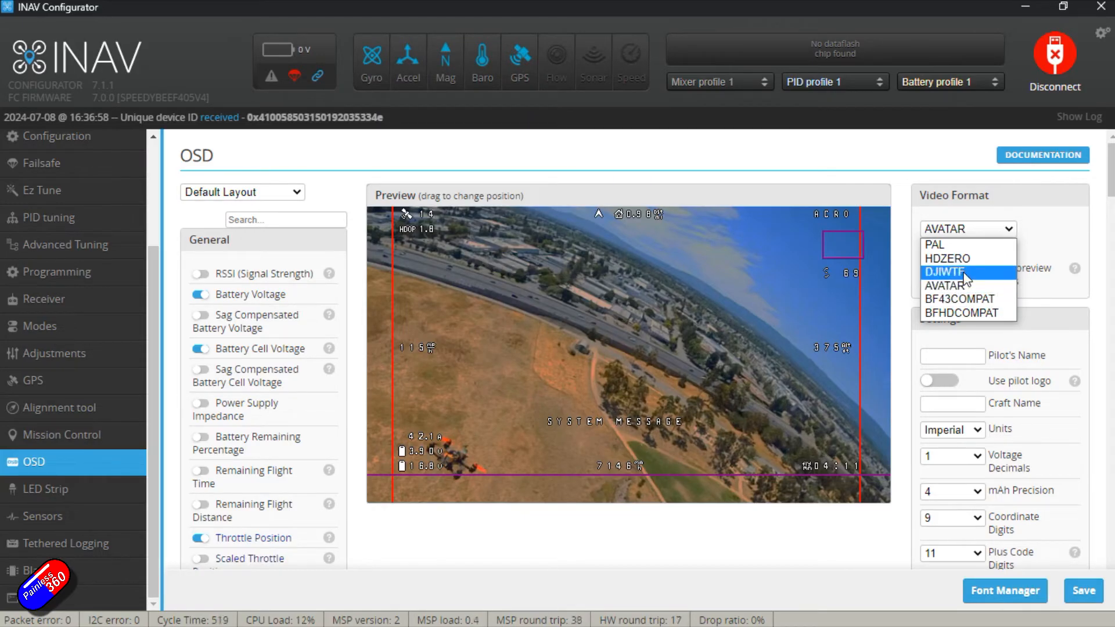
{"action": "mouse_move", "coordinate": [964, 286]}
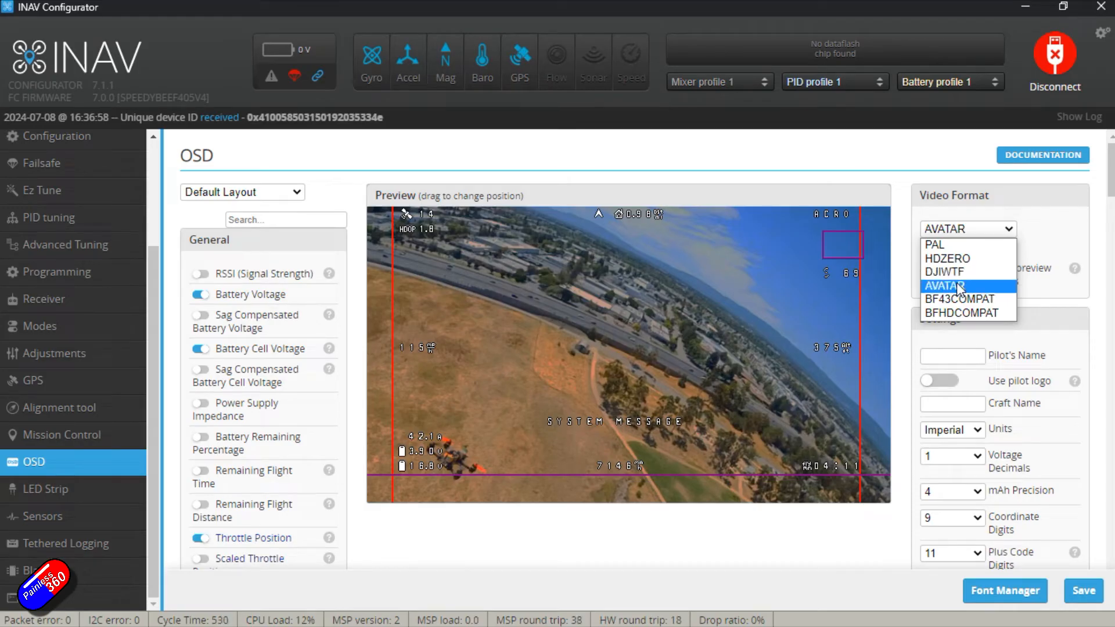
{"action": "left_click", "coordinate": [965, 286]}
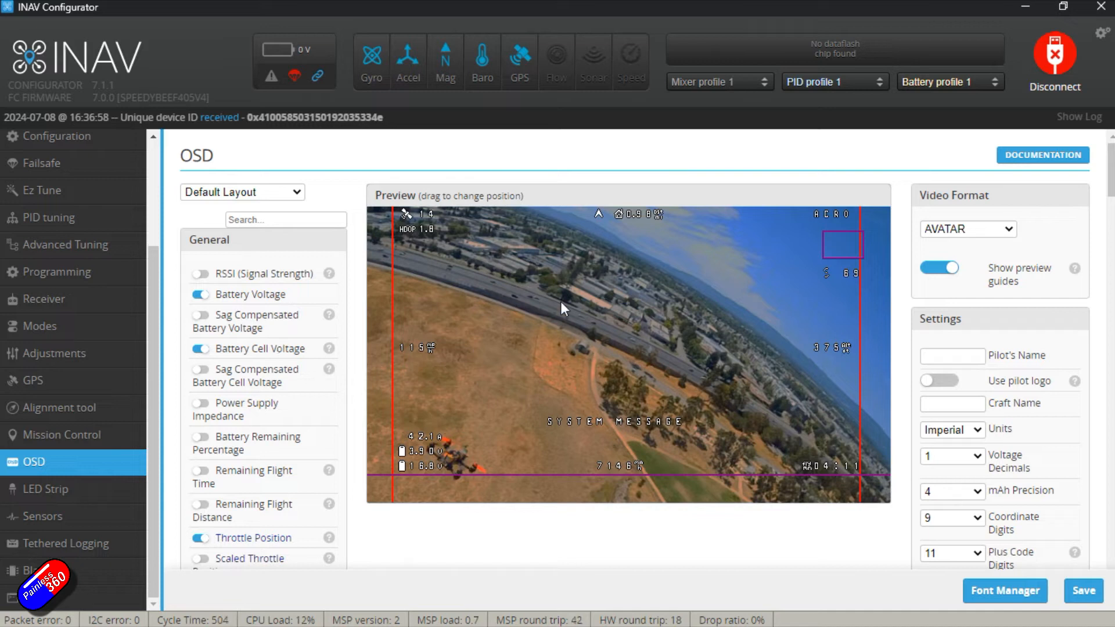
{"action": "mouse_move", "coordinate": [674, 272]}
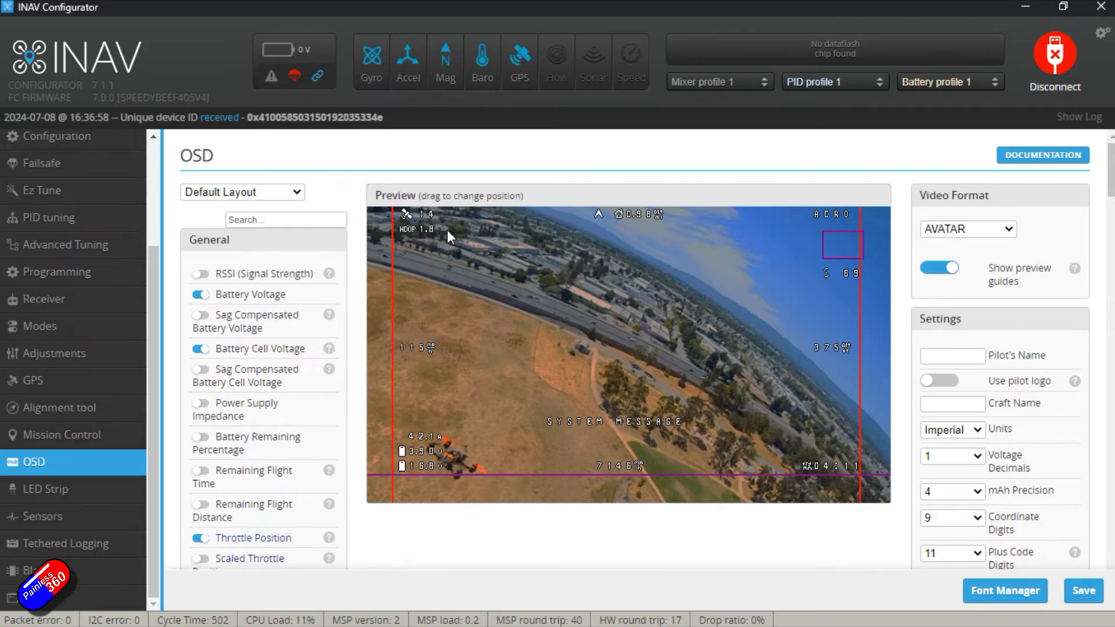
{"action": "mouse_move", "coordinate": [394, 362]}
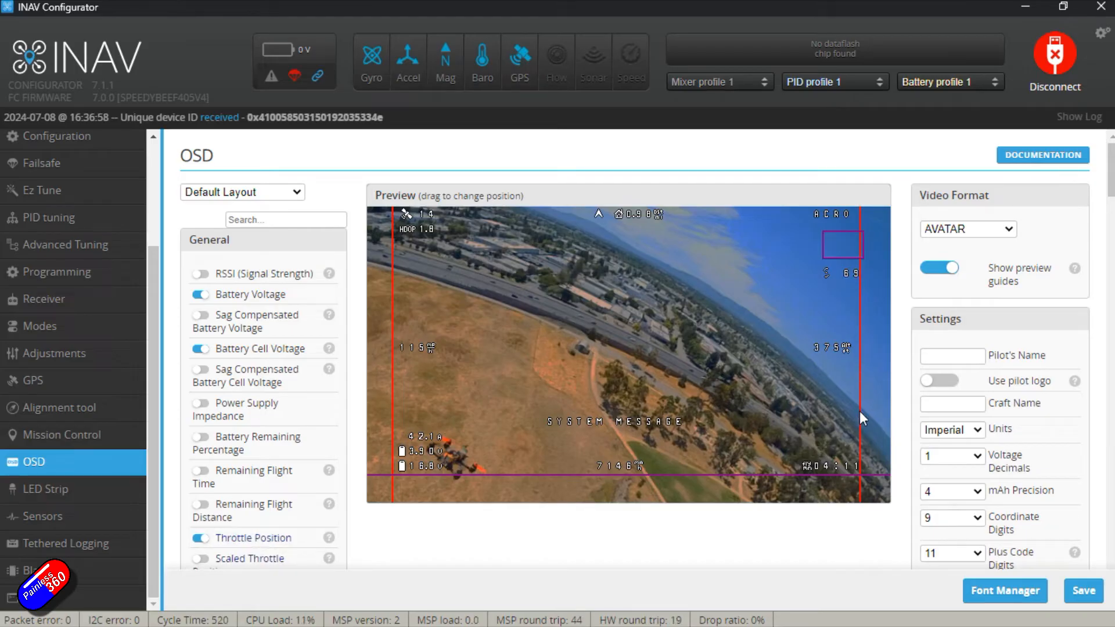
{"action": "mouse_move", "coordinate": [402, 485]}
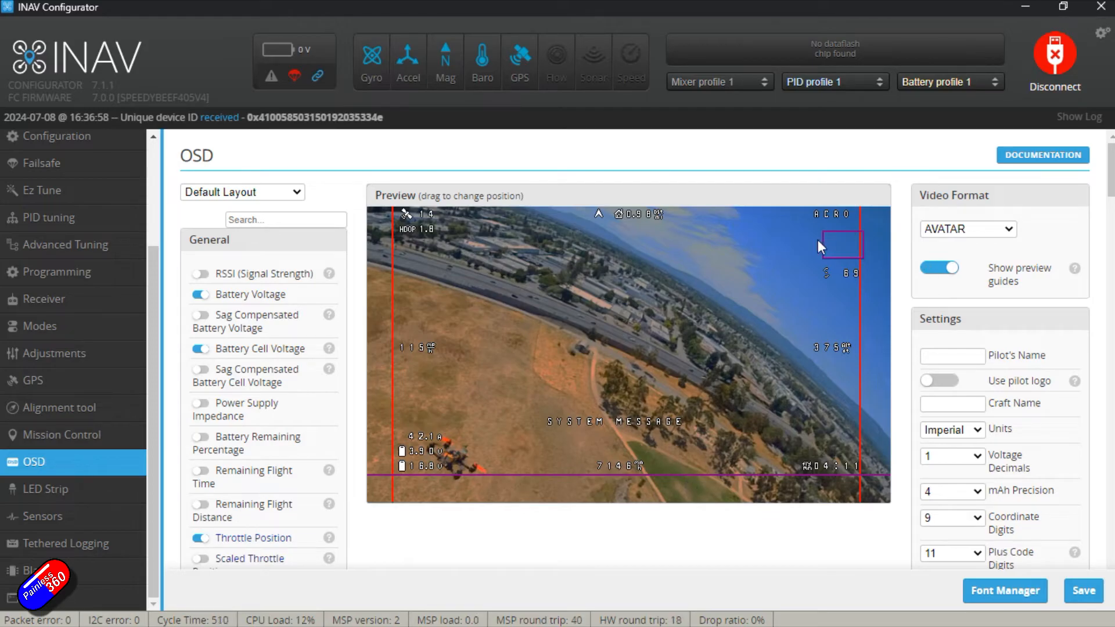
{"action": "mouse_move", "coordinate": [841, 237]}
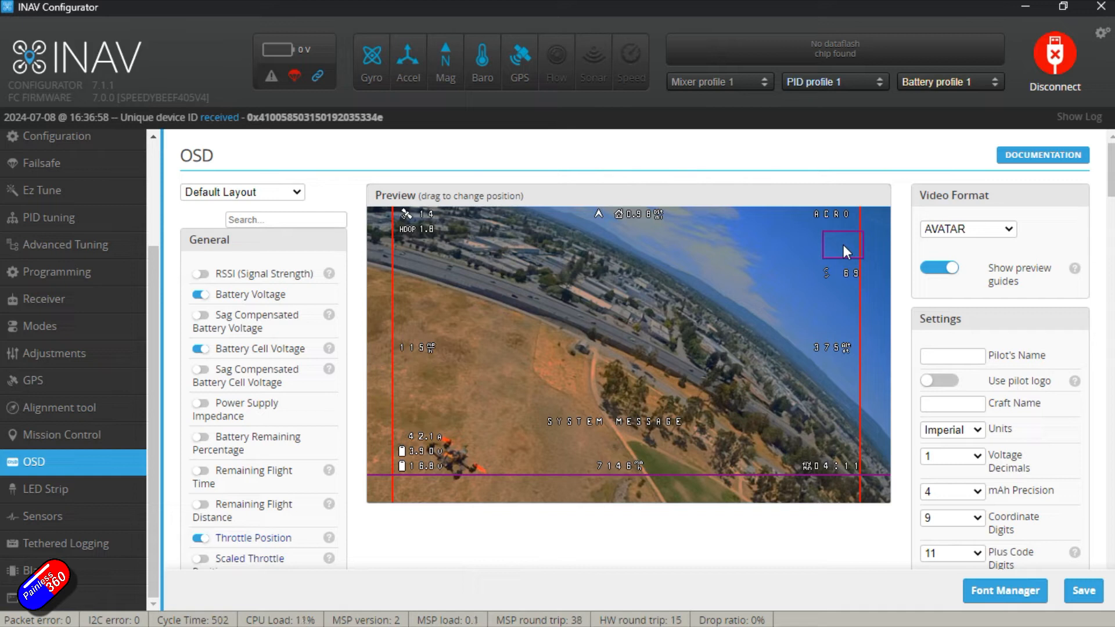
{"action": "mouse_move", "coordinate": [843, 242]}
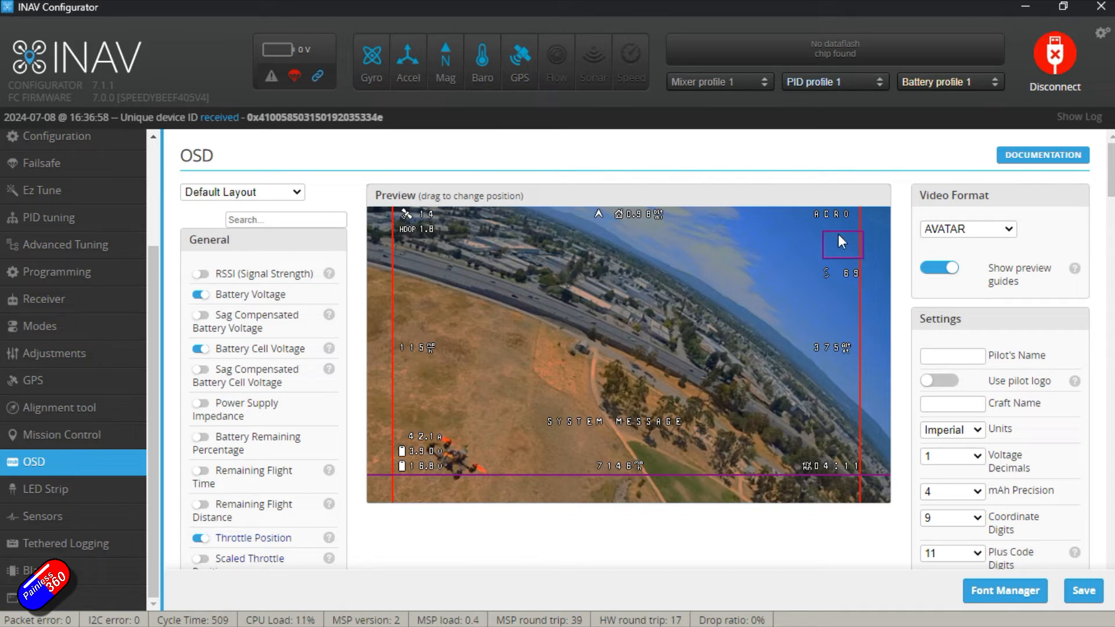
{"action": "mouse_move", "coordinate": [802, 376]}
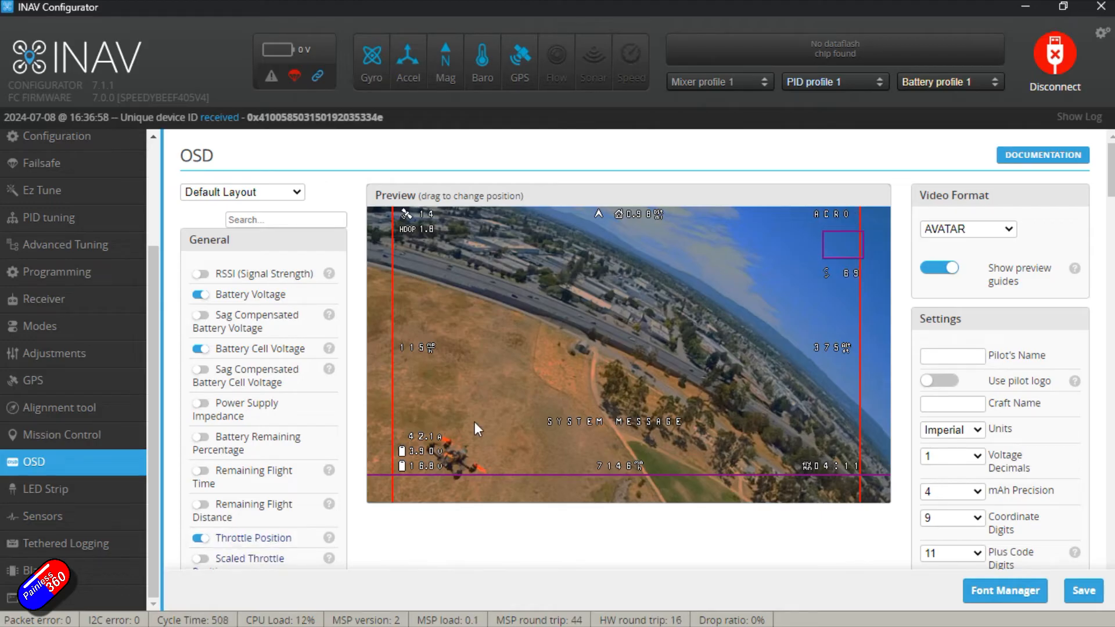
{"action": "mouse_move", "coordinate": [818, 328]}
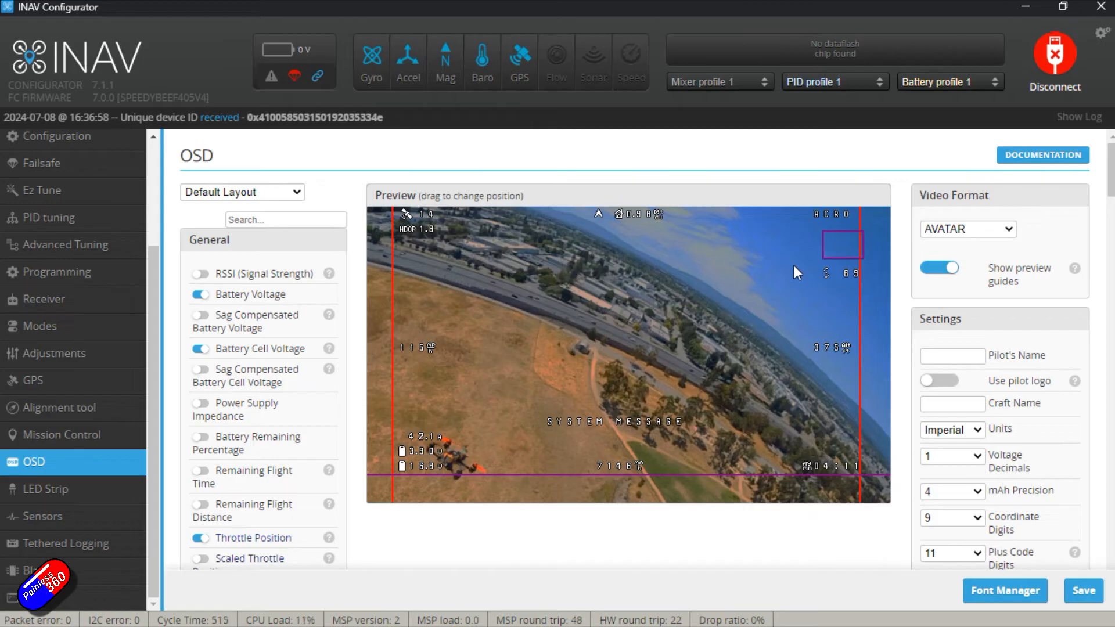
{"action": "scroll", "scroll_direction": "down", "scroll_amount": 3}
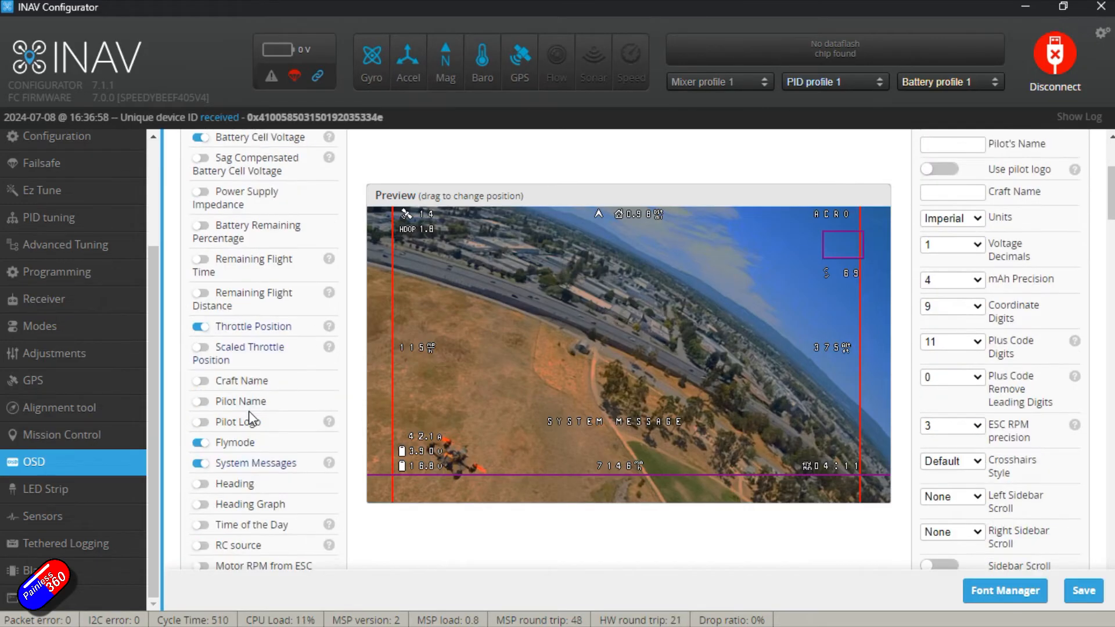
{"action": "scroll", "scroll_direction": "down", "scroll_amount": 3}
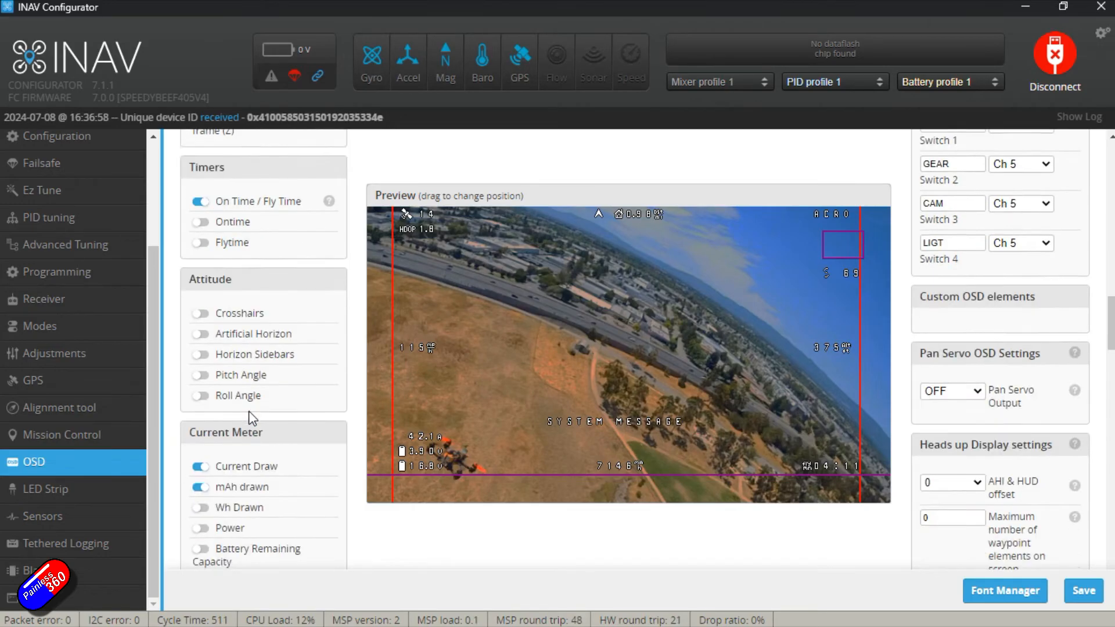
{"action": "scroll", "scroll_direction": "down", "scroll_amount": 3}
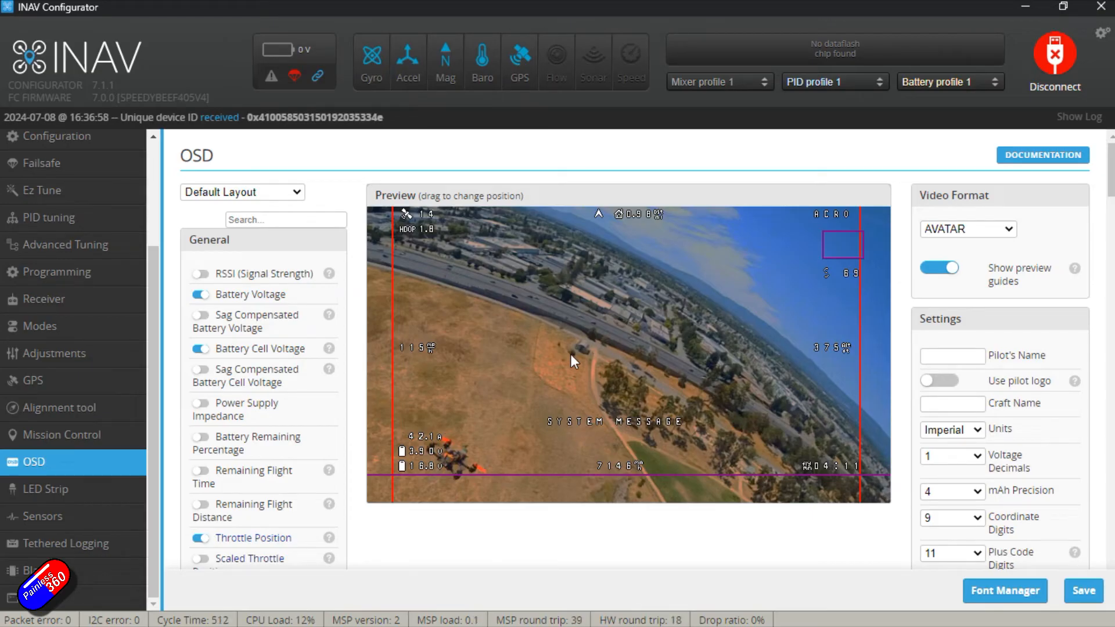
{"action": "left_click", "coordinate": [1004, 592]}
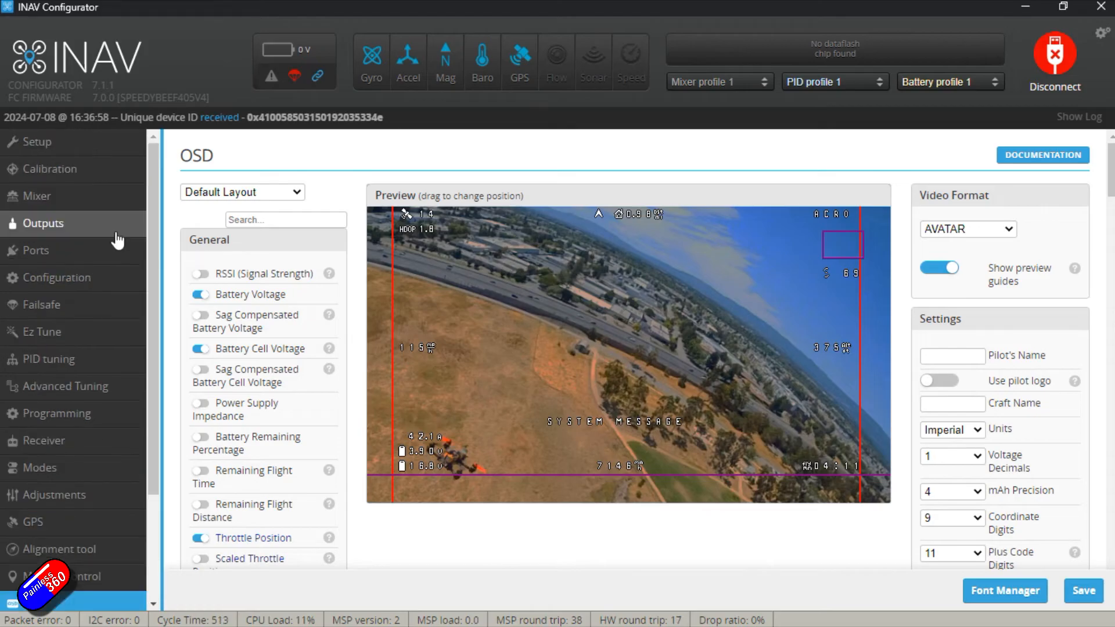
Recheck UART1 on MSP DisplayPort in Ports and the OSD feature toggle in Configuration.
{"action": "left_click", "coordinate": [35, 251]}
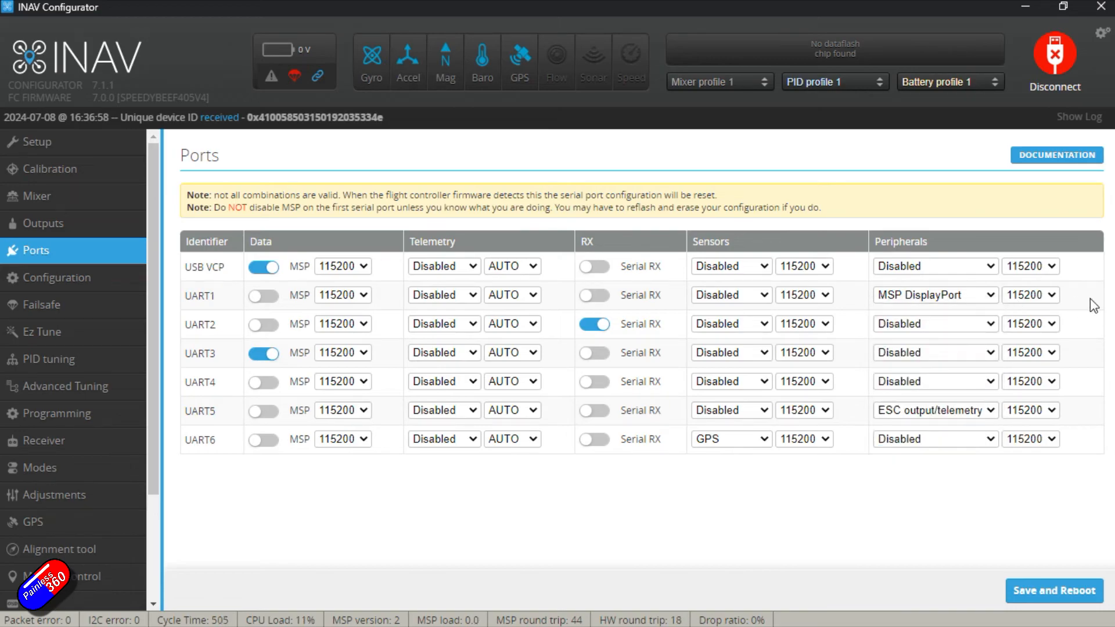
{"action": "mouse_move", "coordinate": [1053, 306]}
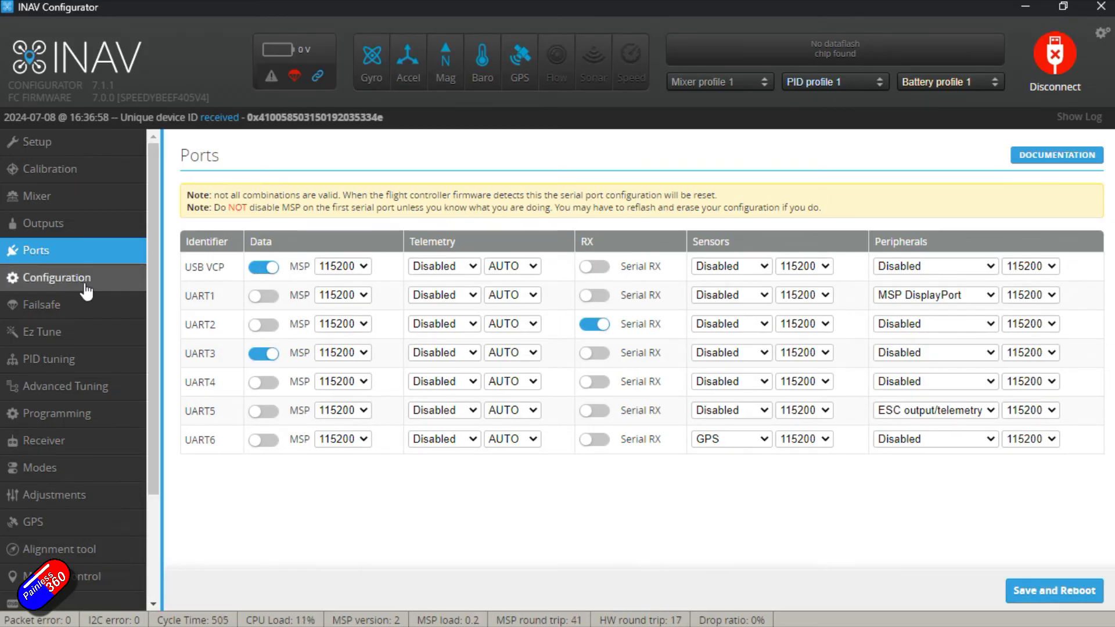
{"action": "left_click", "coordinate": [57, 277]}
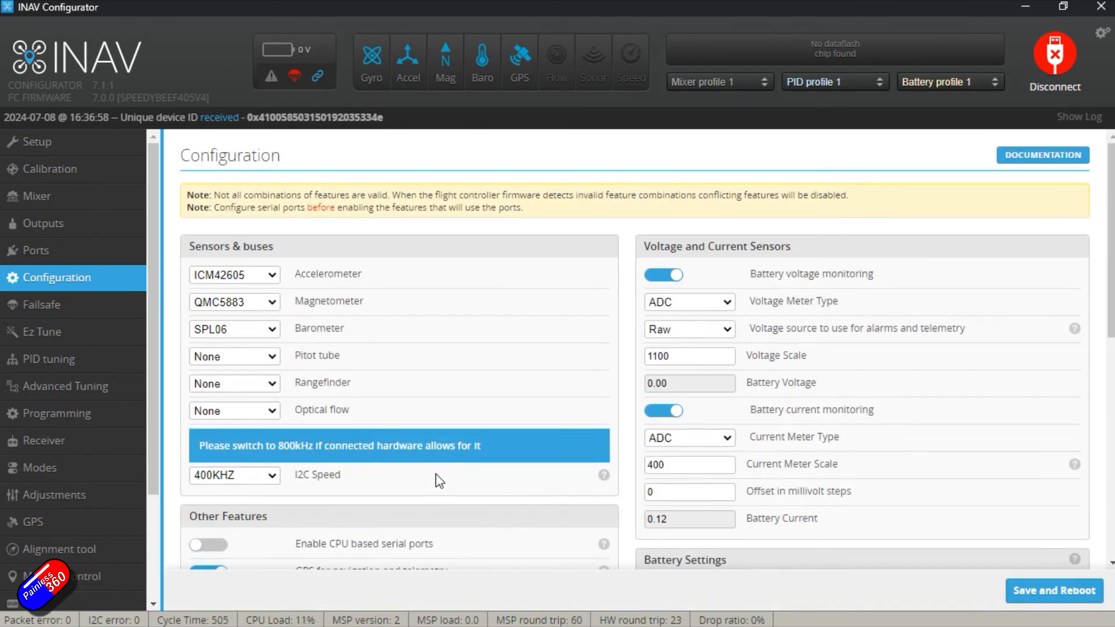
{"action": "scroll", "scroll_direction": "down", "scroll_amount": 3}
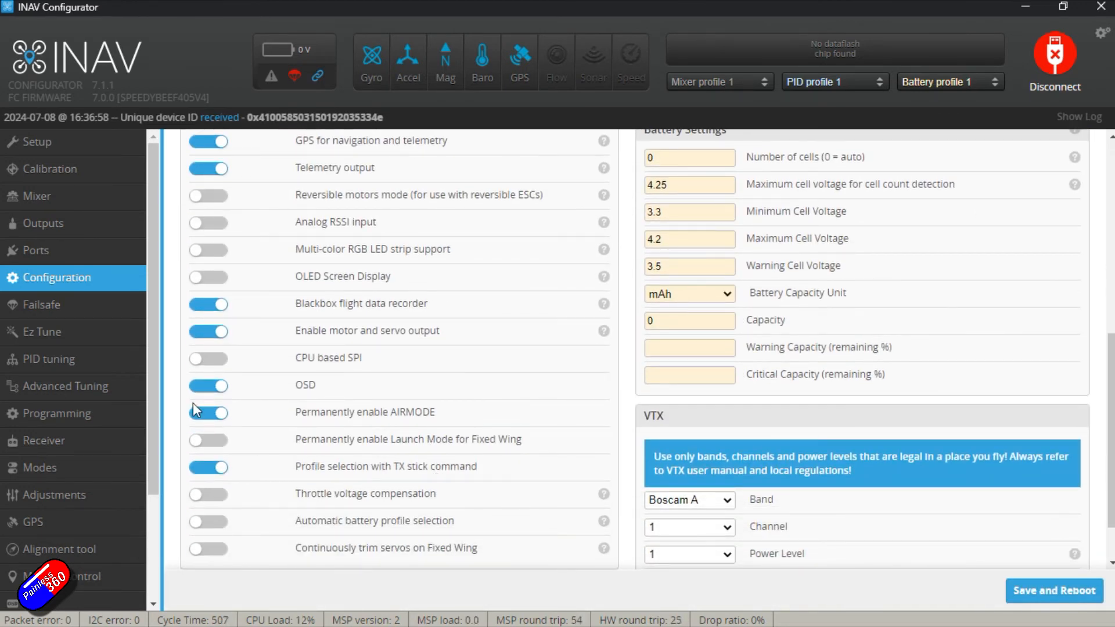
{"action": "left_click", "coordinate": [1054, 591]}
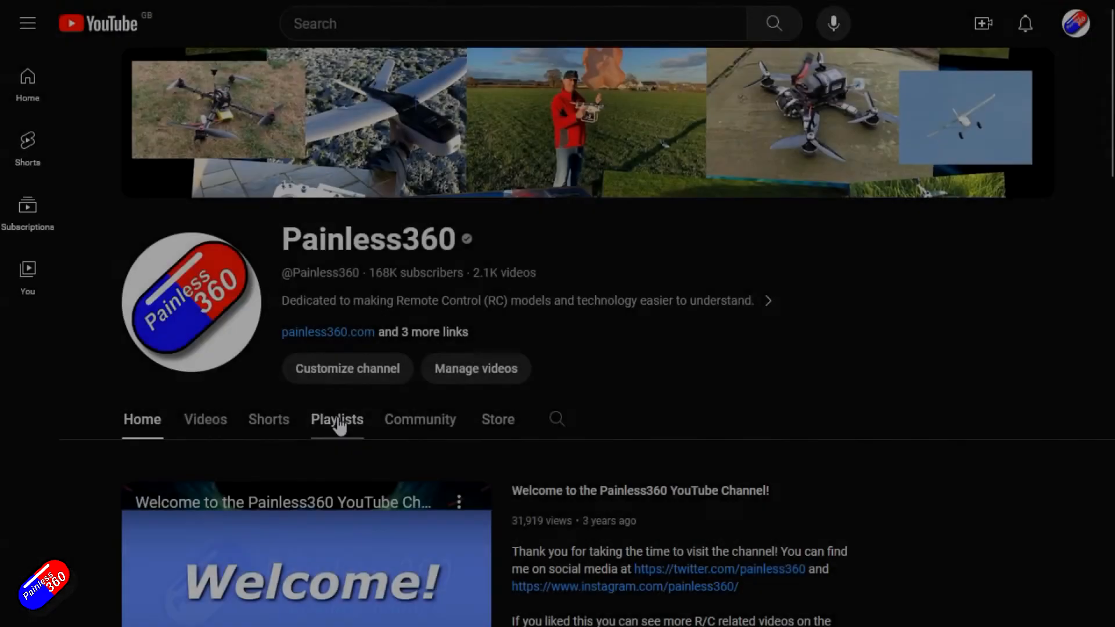
Search YouTube for "inav wing setup painless360" from the channel's playlists page.
{"action": "left_click", "coordinate": [337, 419]}
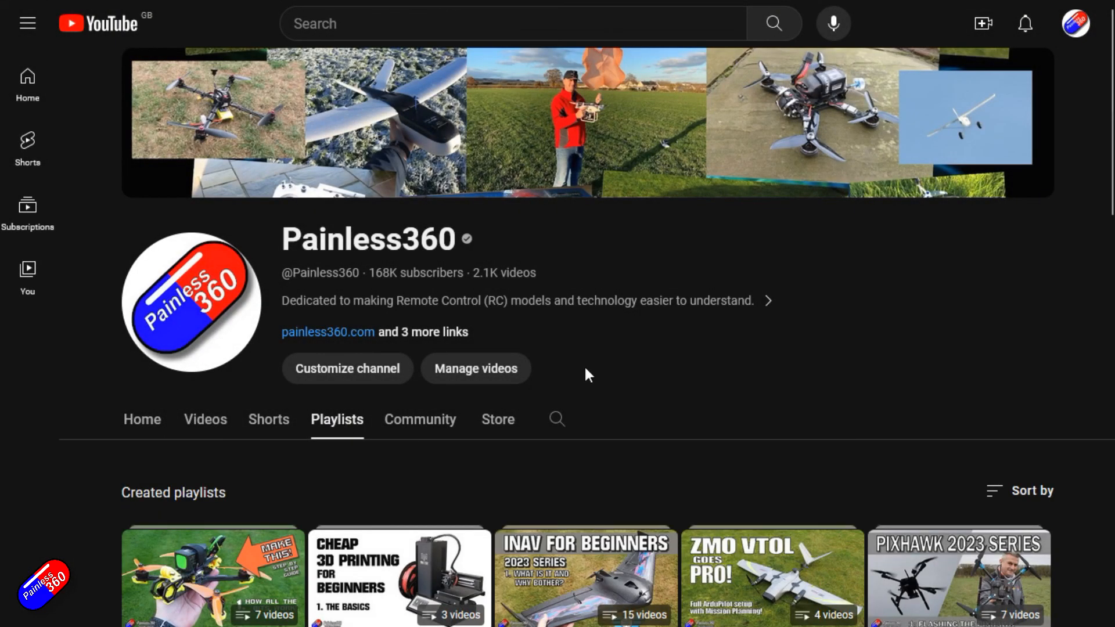
{"action": "type", "text": "inav wing setup painless360"}
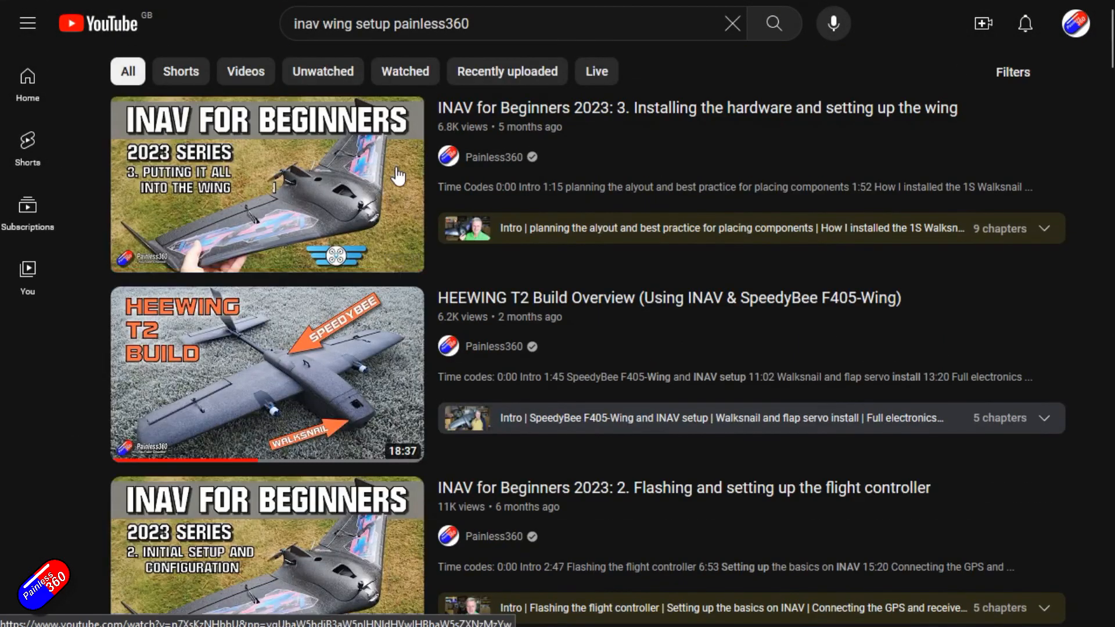